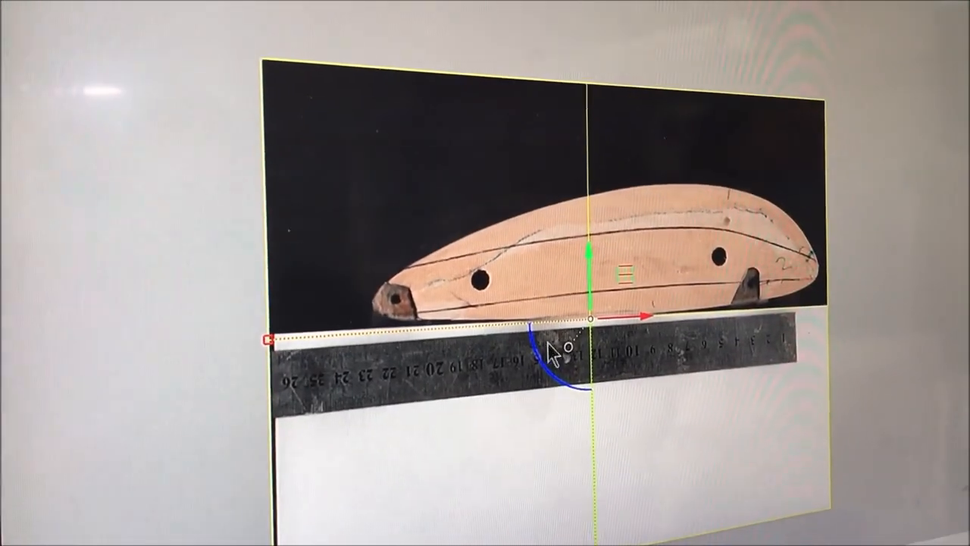
Bring up the recent commands popup menu over the hull picture plane in the viewport
{"action": "right_click", "coordinate": [557, 348]}
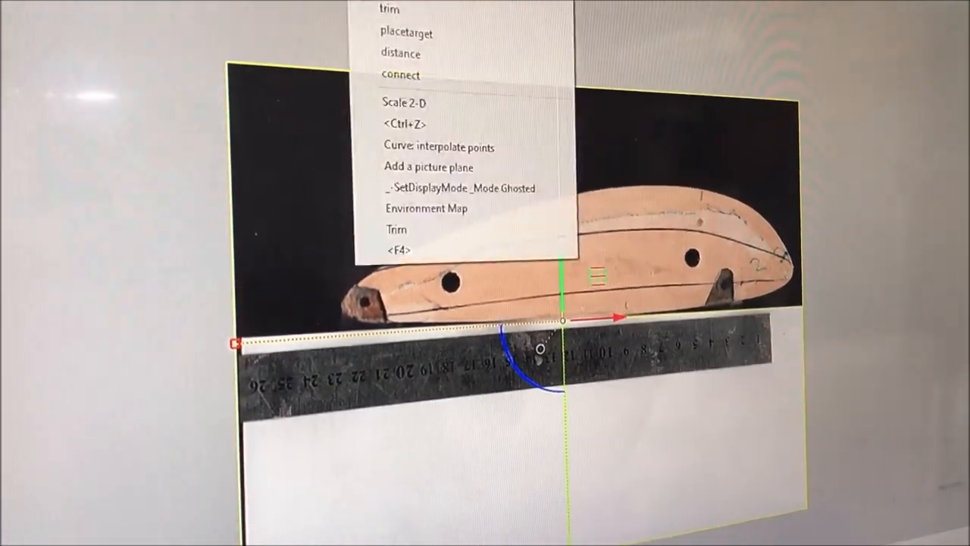